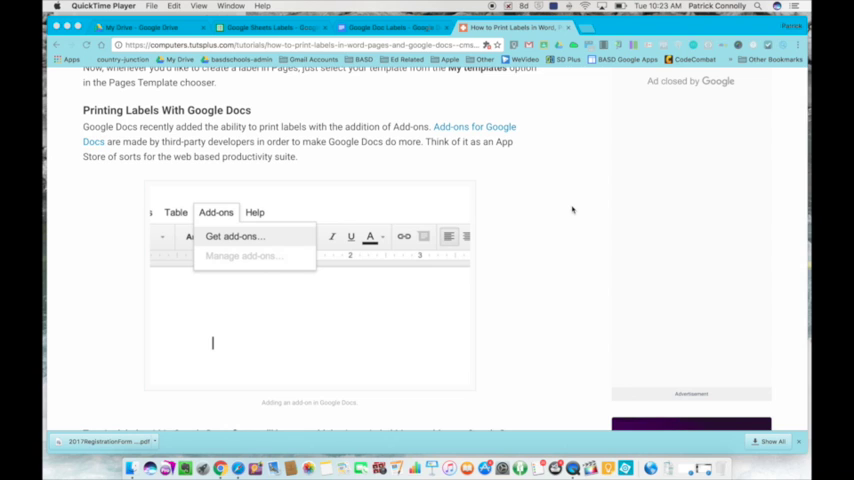
mouse_move(192, 122)
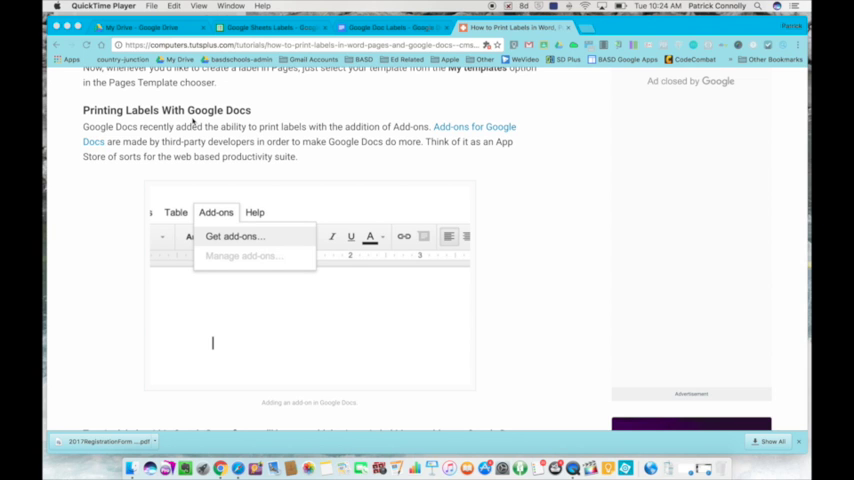
mouse_move(304, 128)
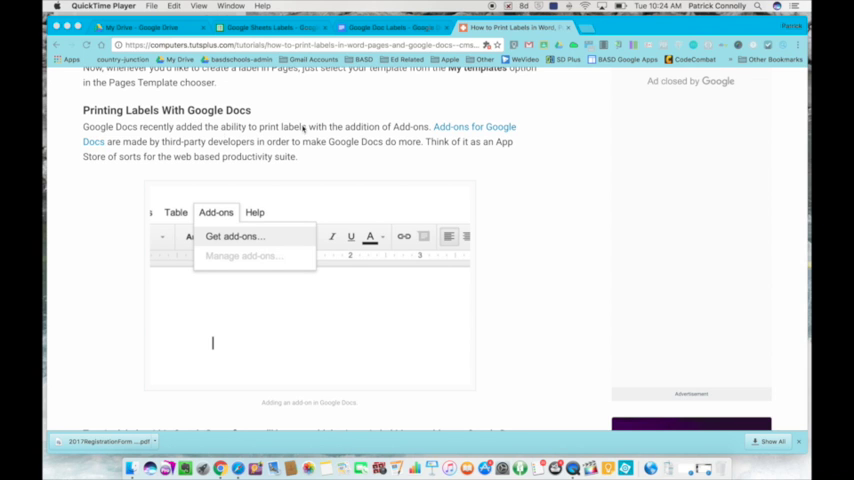
- From Google Drive, create a new blank document titled 'Google Doc Labels'
click(140, 28)
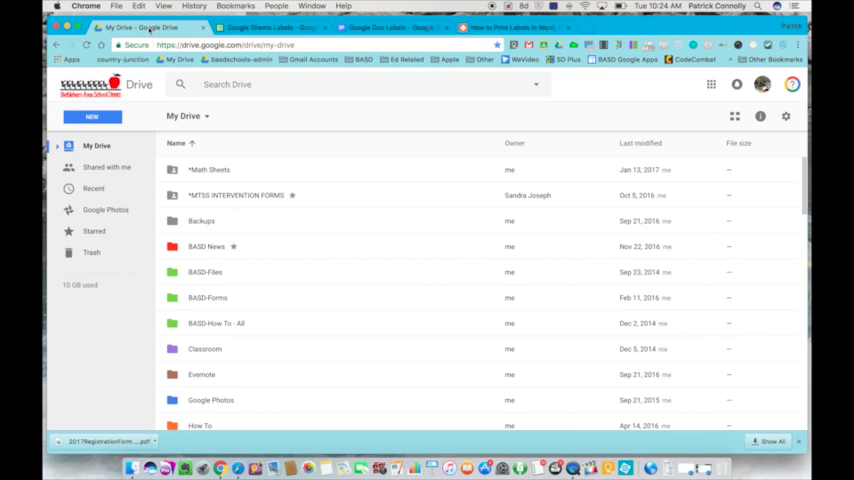
click(92, 116)
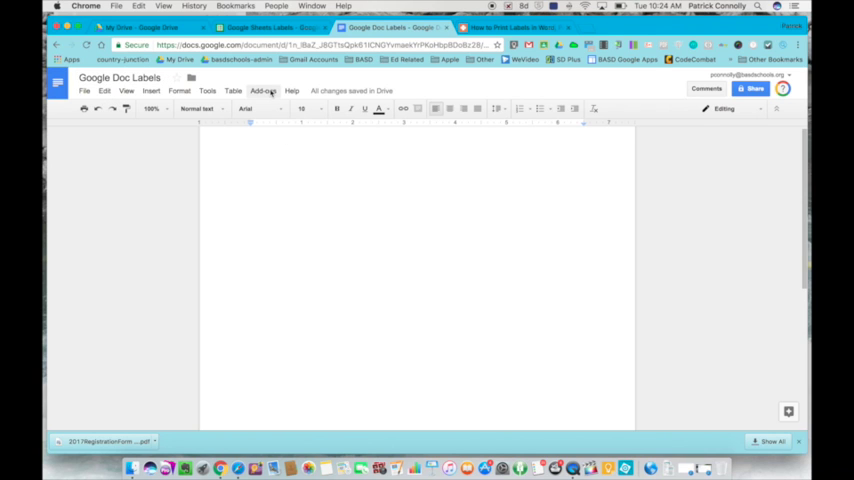
- Search the add-ons store for 'aver' and install Avery Label Merge, reaching its permission request
click(264, 90)
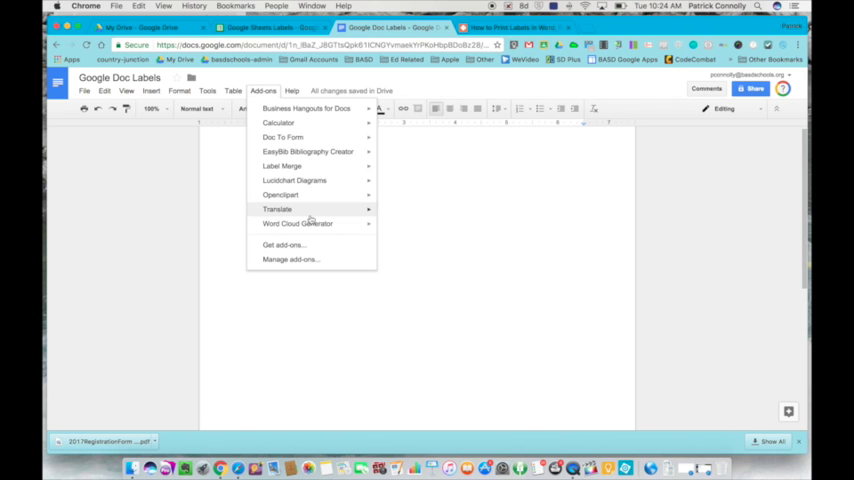
click(284, 244)
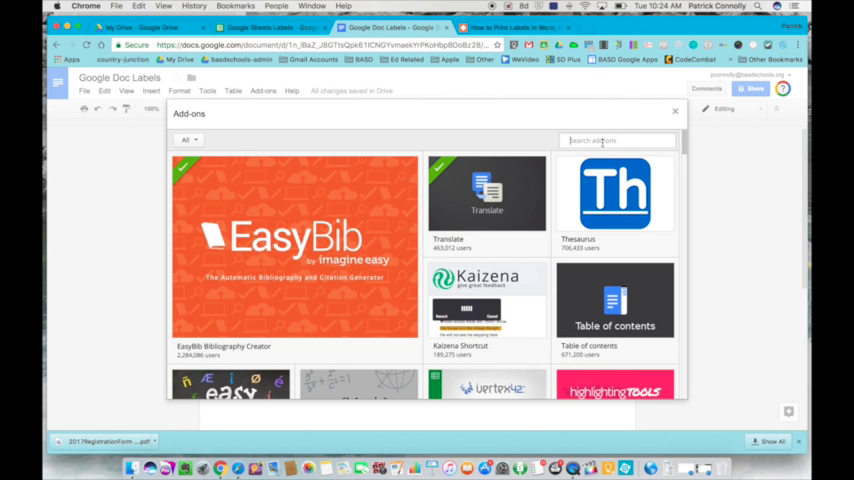
text(avery)
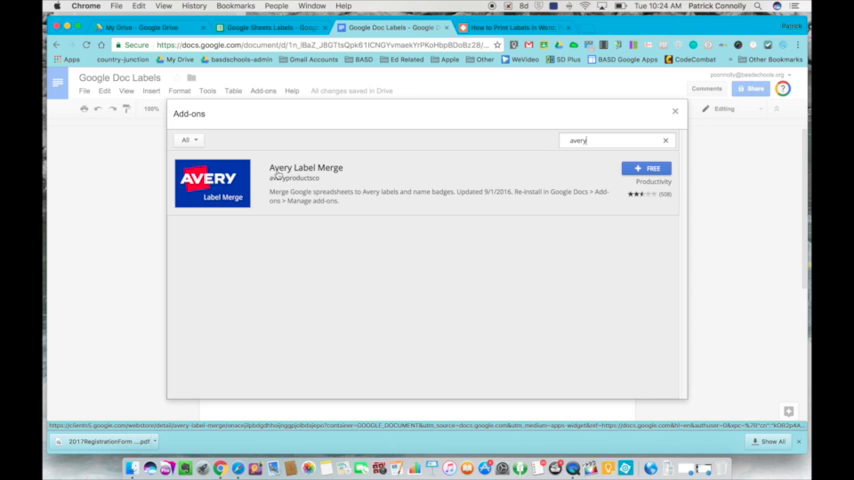
click(644, 168)
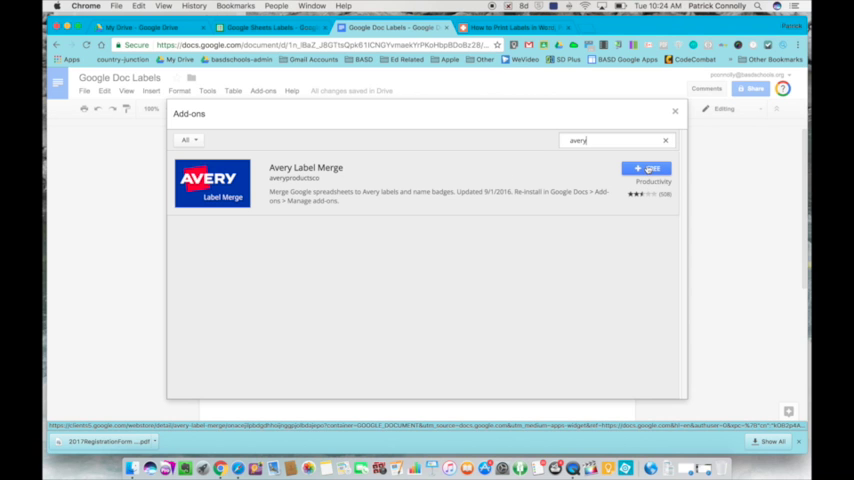
click(644, 168)
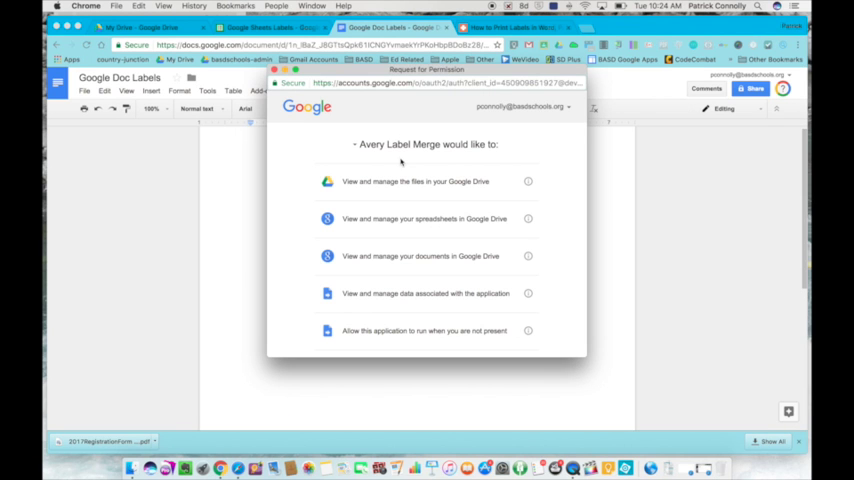
mouse_move(496, 160)
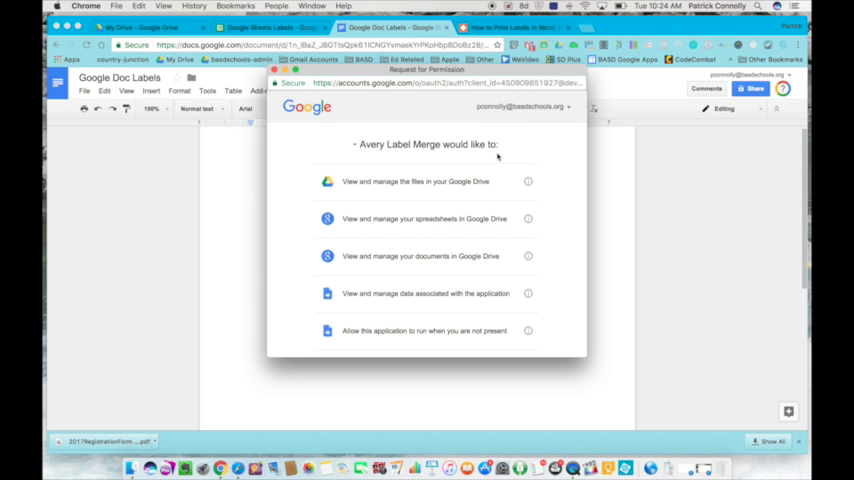
- Allow Avery Label Merge access to the account so its getting-started note appears
scroll(down, 3)
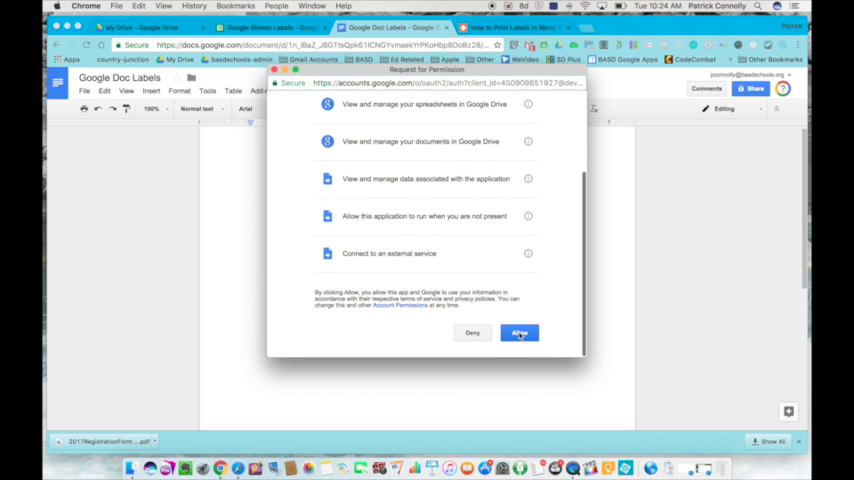
click(520, 332)
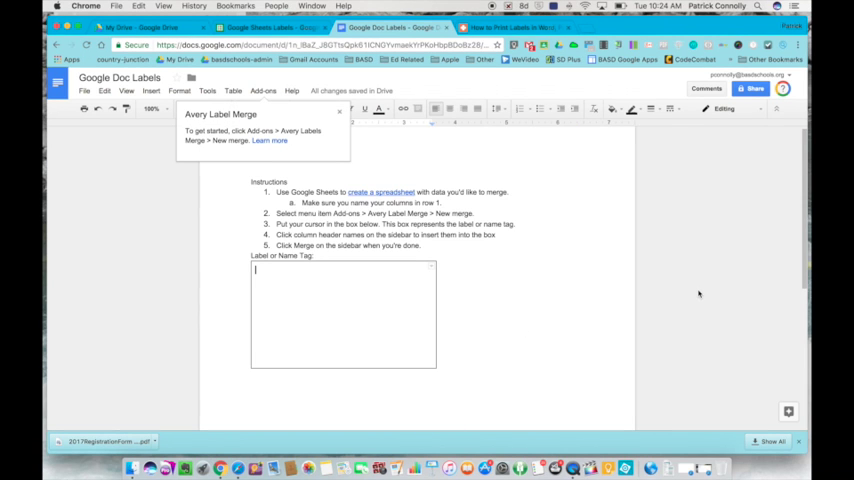
mouse_move(520, 296)
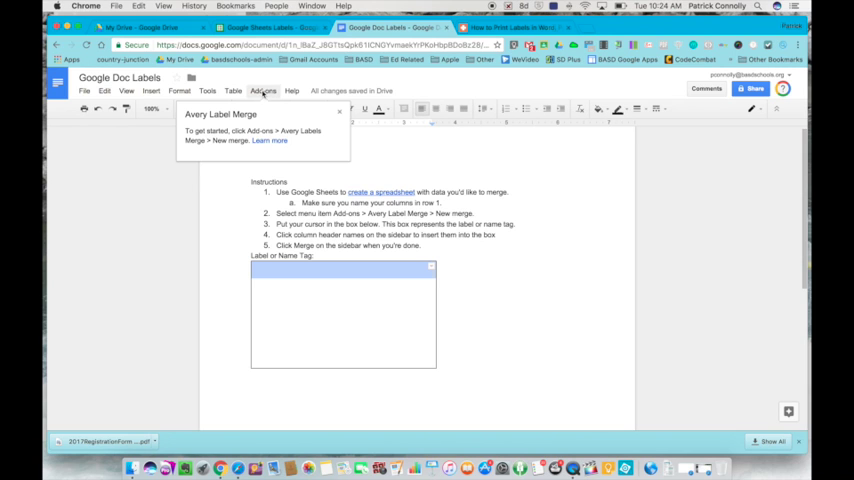
- Dismiss the Avery Label Merge tip and return to Google Drive's My Drive
click(264, 92)
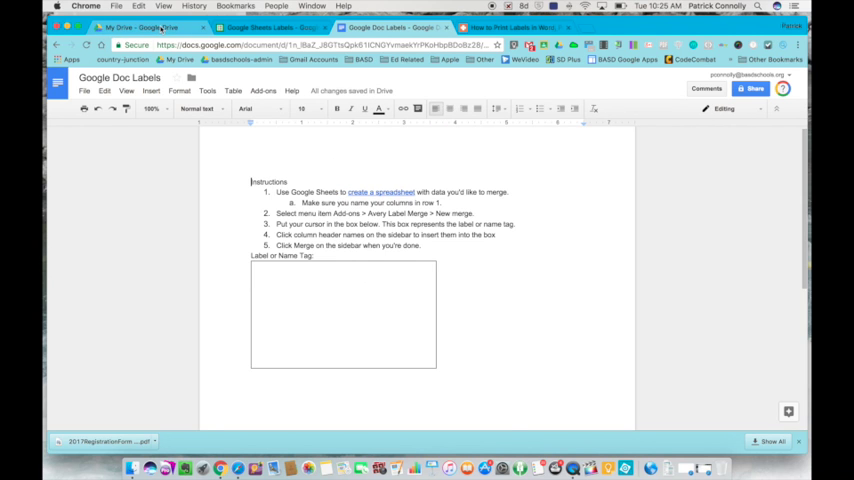
click(140, 28)
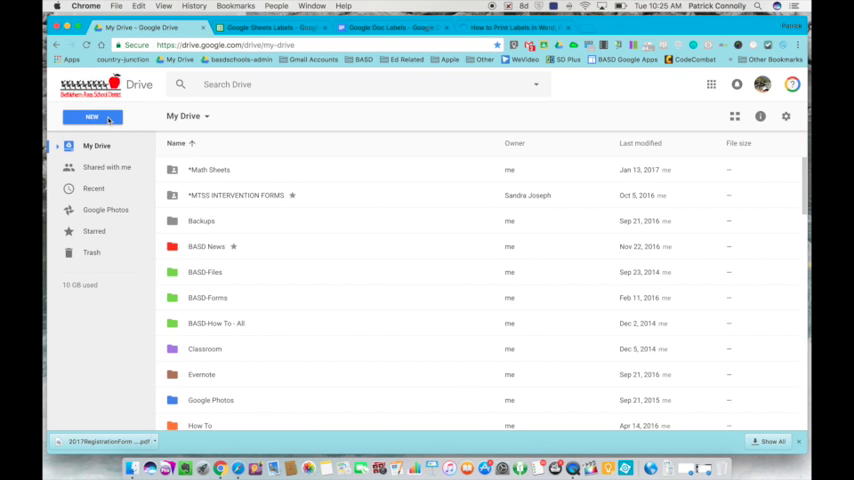
- Create the 'Google Sheets Labels' spreadsheet with Name, ID and Password rows, then return to the labels document
click(92, 116)
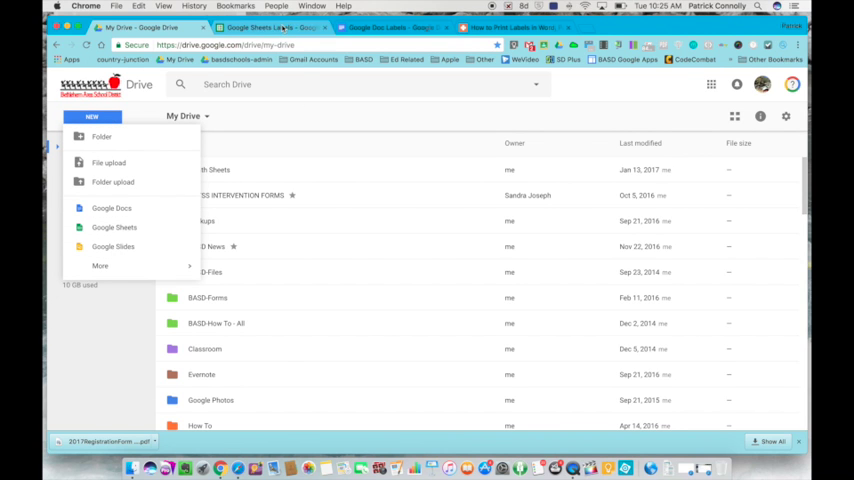
click(270, 28)
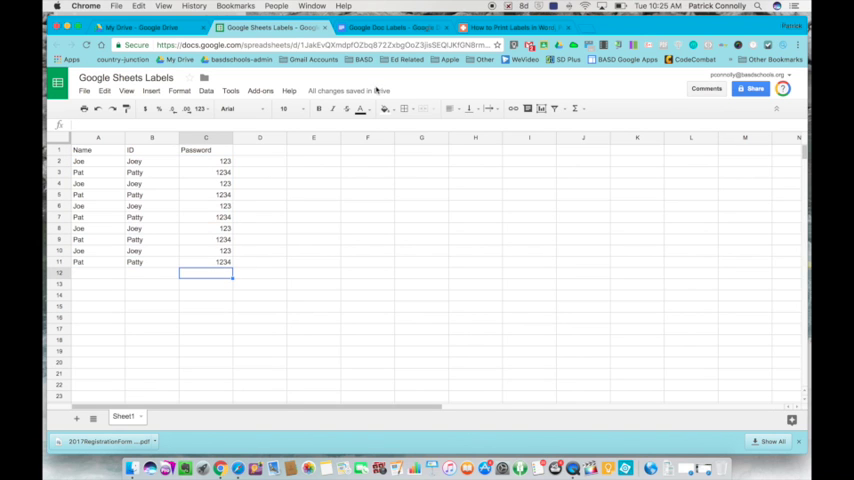
click(388, 28)
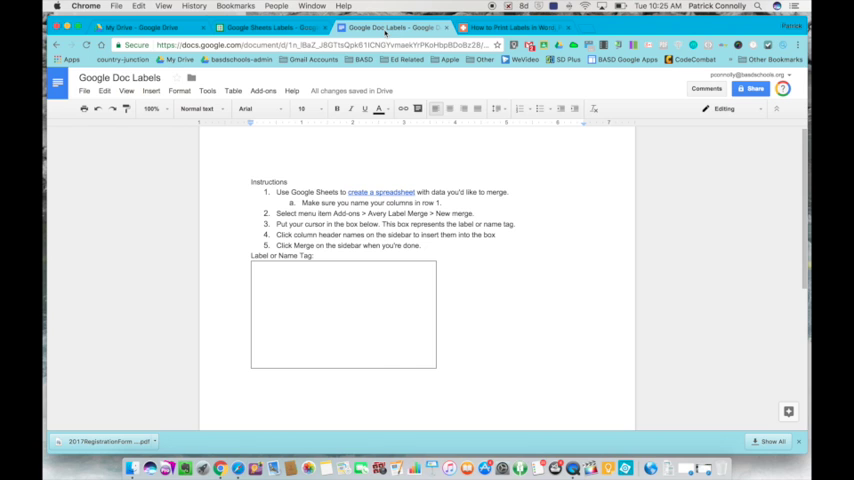
- Start a new Avery Label Merge and choose Address Labels as the product category
click(264, 92)
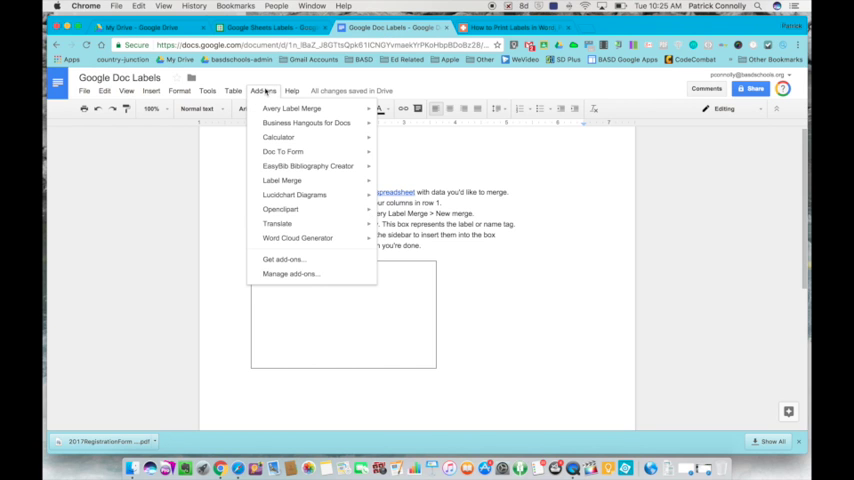
mouse_move(292, 108)
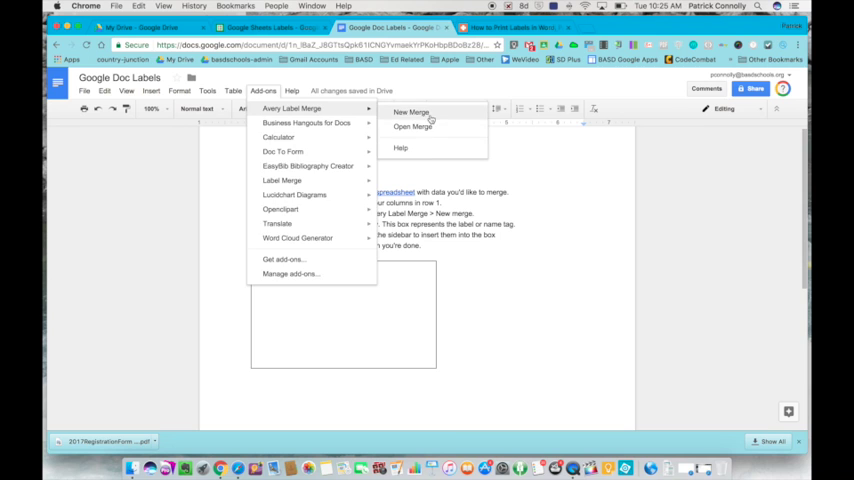
click(412, 112)
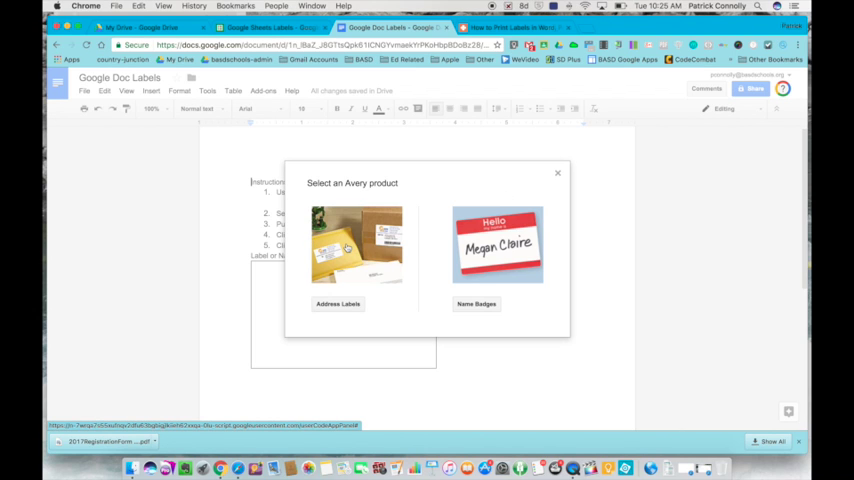
click(338, 248)
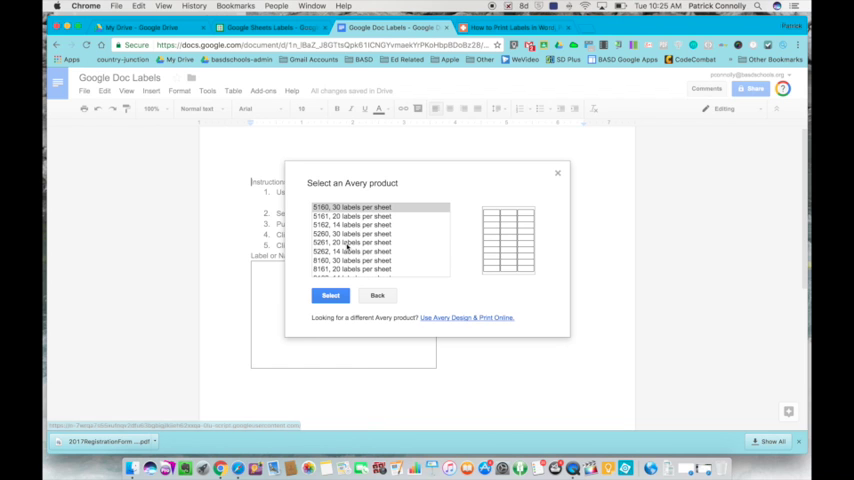
- Select Avery 8160, 30 labels per sheet, as the label product
scroll(down, 3)
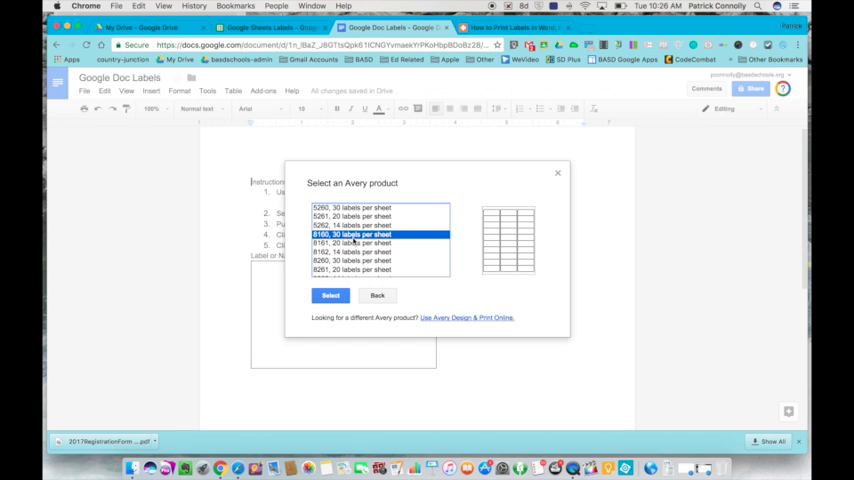
click(330, 296)
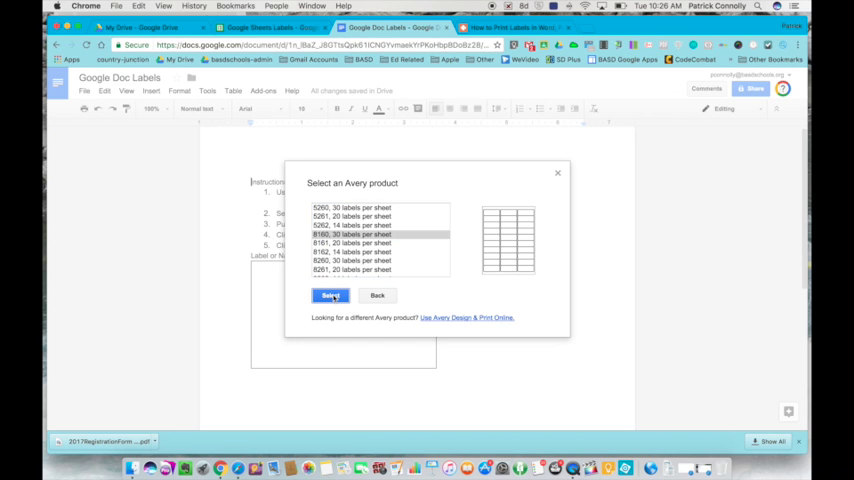
click(330, 296)
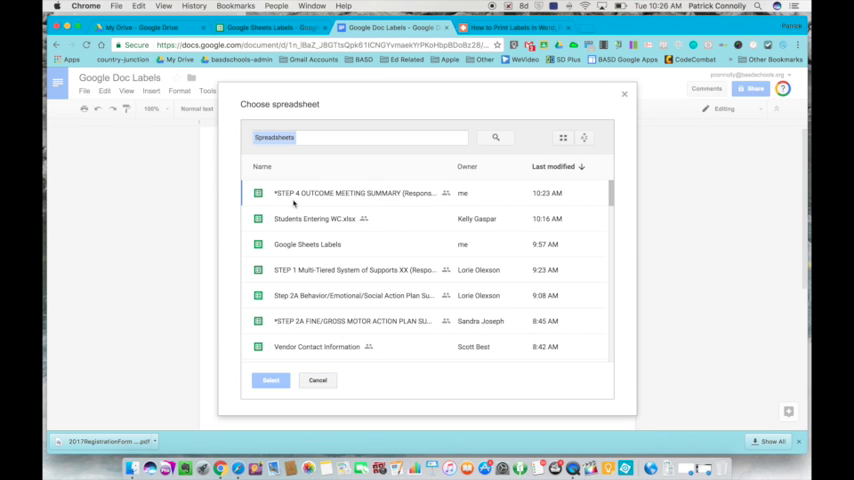
mouse_move(288, 250)
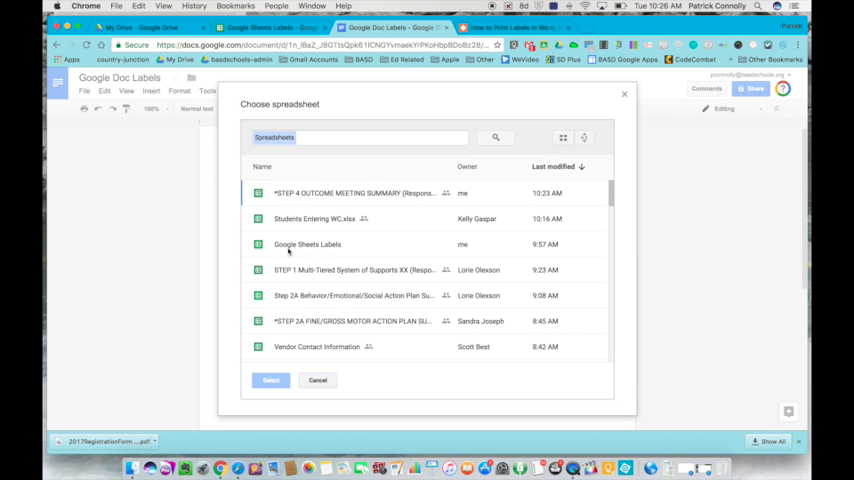
- Link the 'Google Sheets Labels' spreadsheet as the merge data source
click(308, 244)
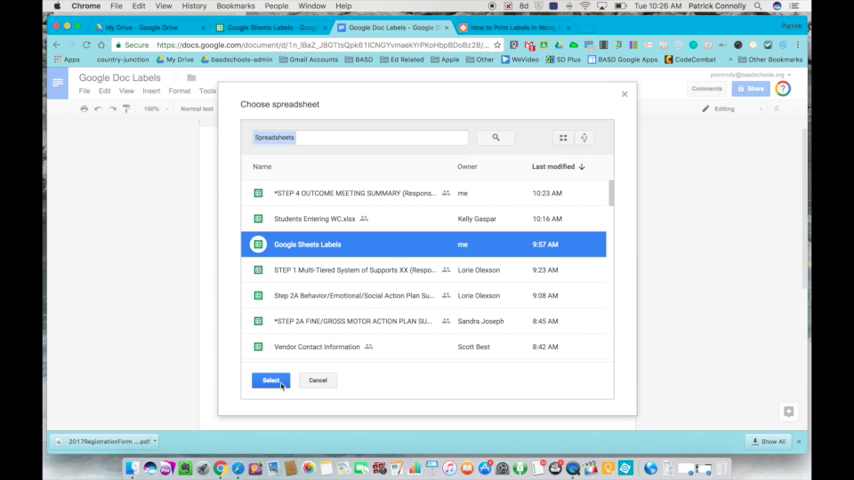
click(270, 380)
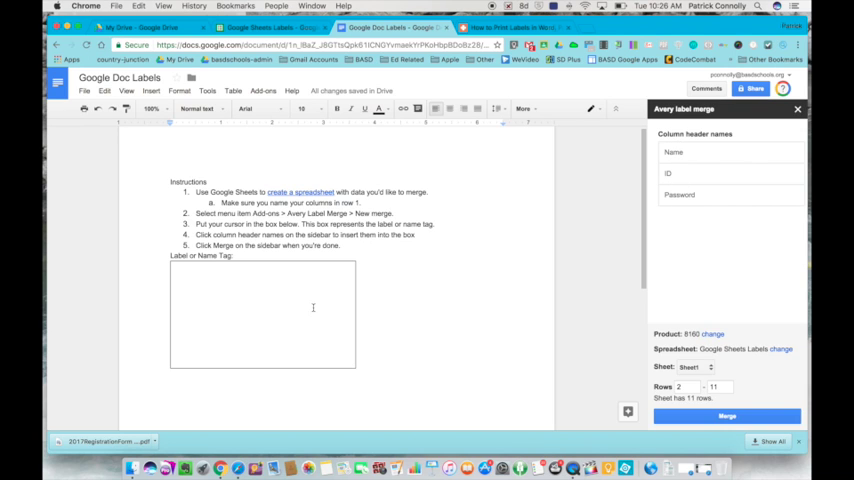
- Insert Name, ID and Password merge fields into the label box with matching captions
click(262, 292)
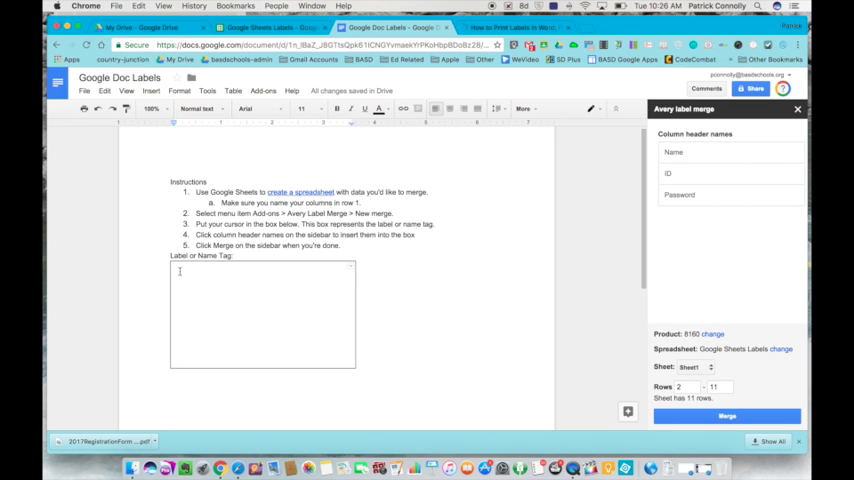
mouse_move(504, 316)
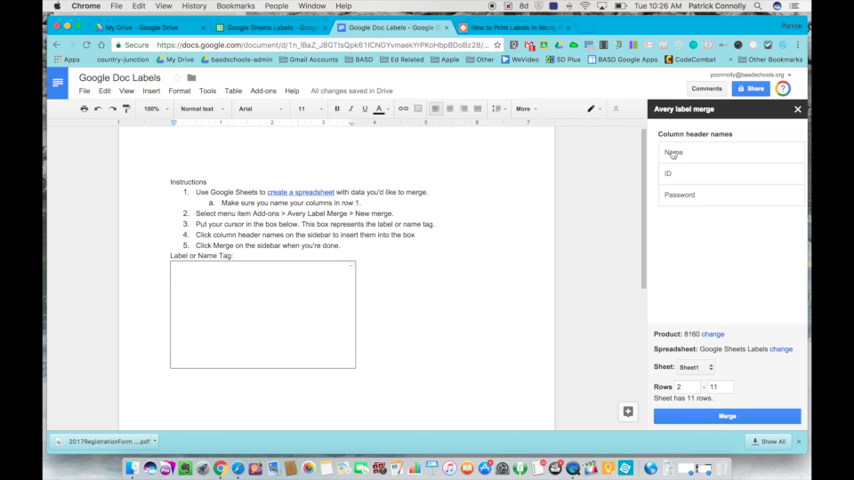
click(672, 152)
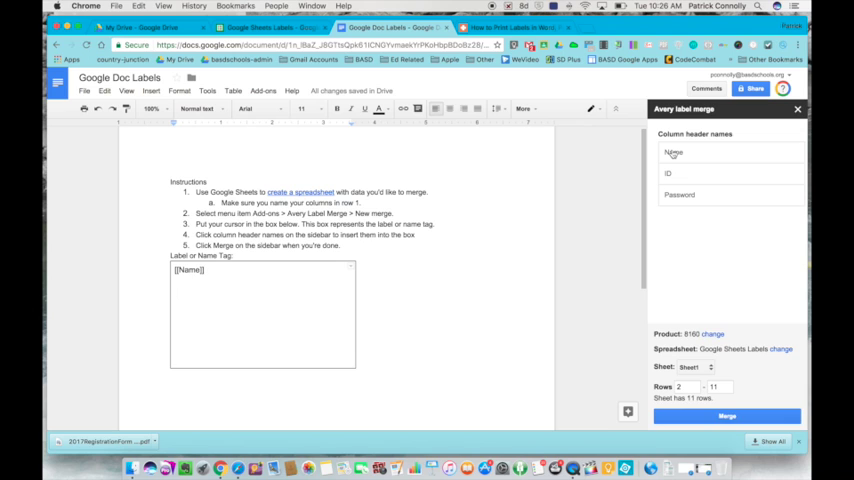
click(176, 280)
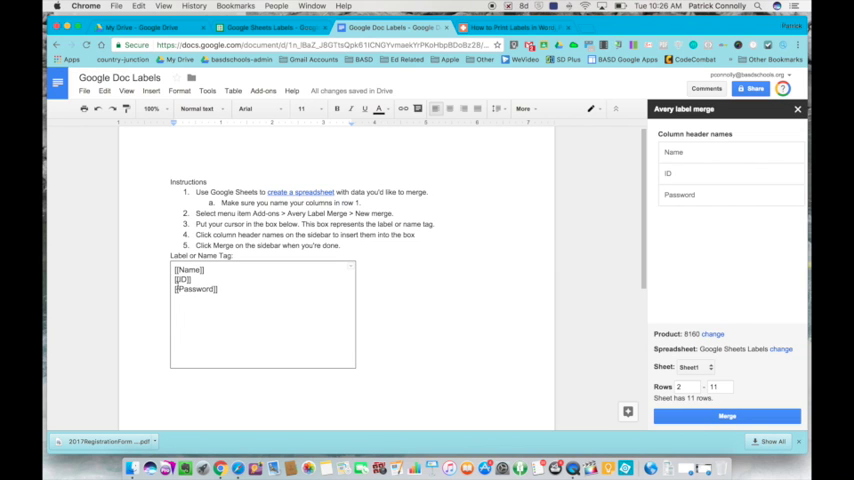
text(Name:)
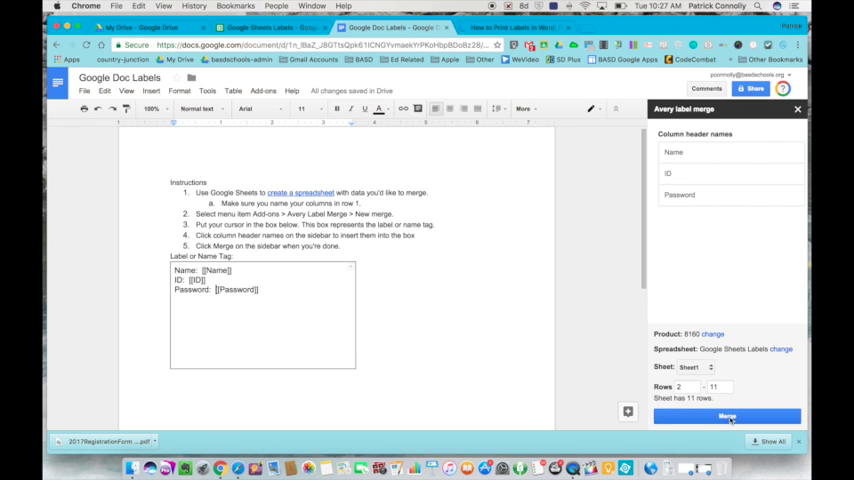
- Merge the spreadsheet rows into labels and open the created 'Avery_8160' document
click(728, 416)
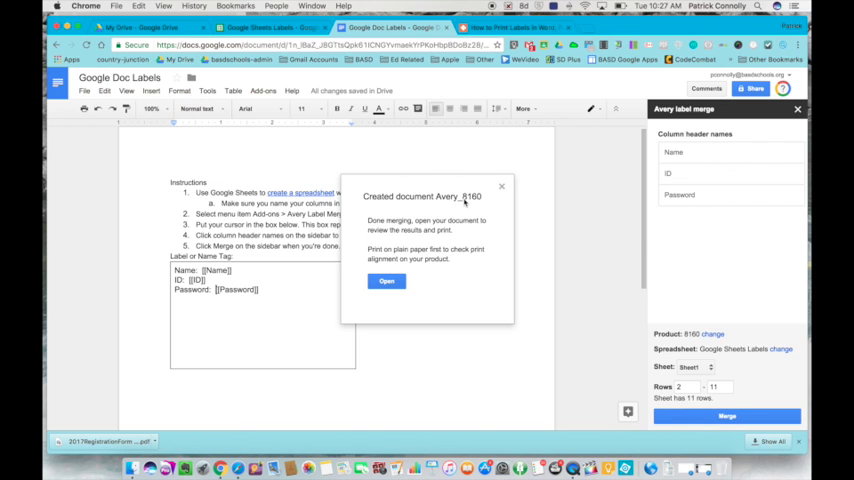
click(388, 280)
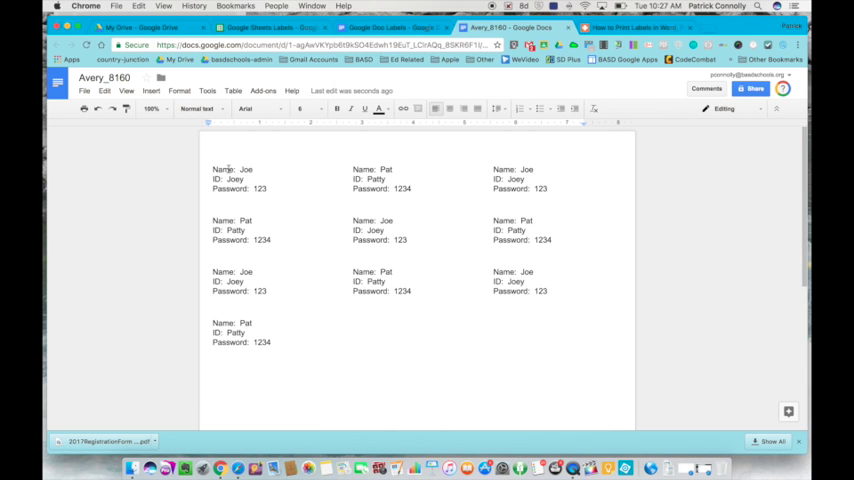
double_click(224, 168)
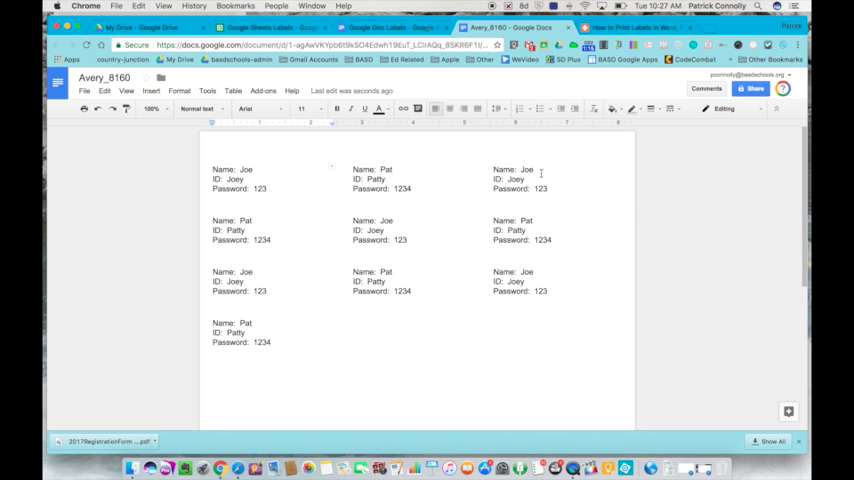
scroll(down, 3)
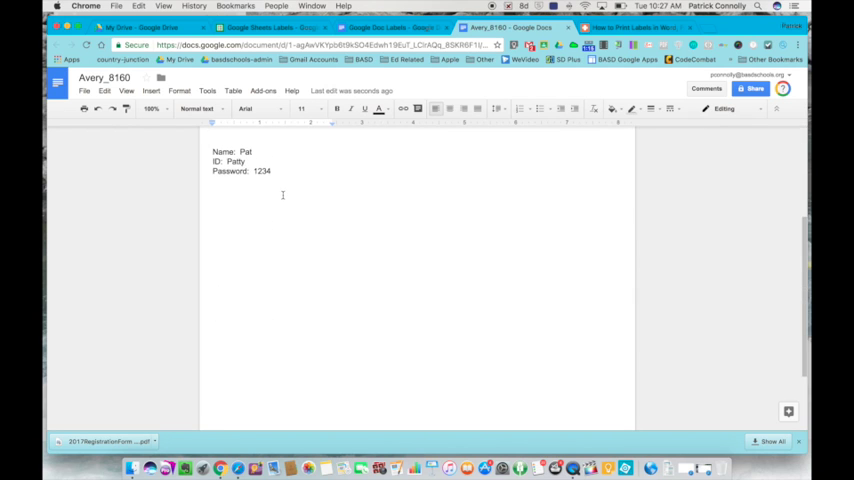